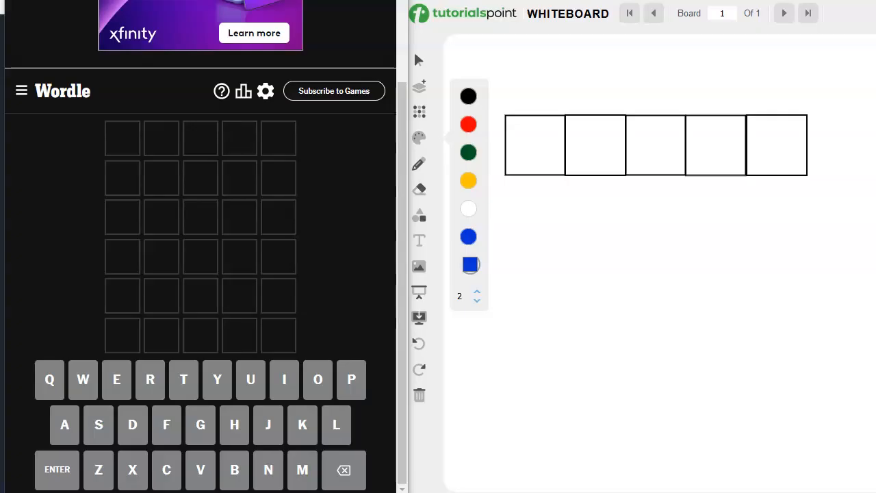
mouse_move(185, 144)
text(BARNS)
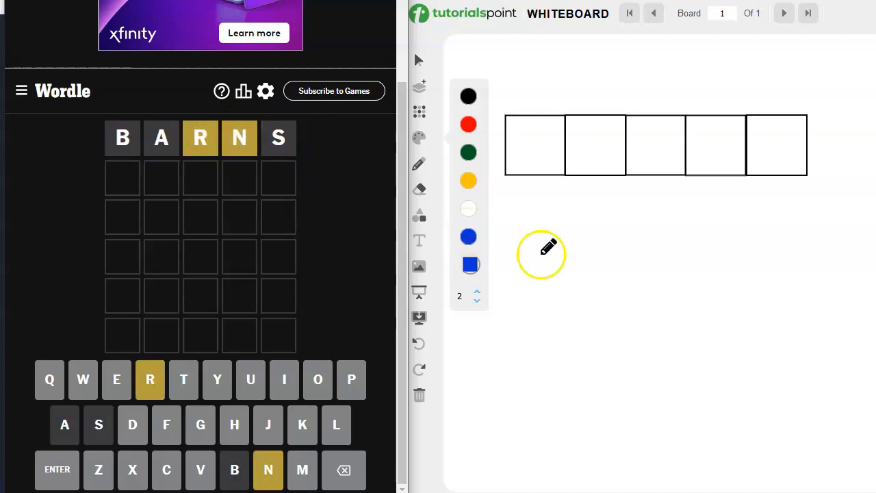
mouse_move(500, 311)
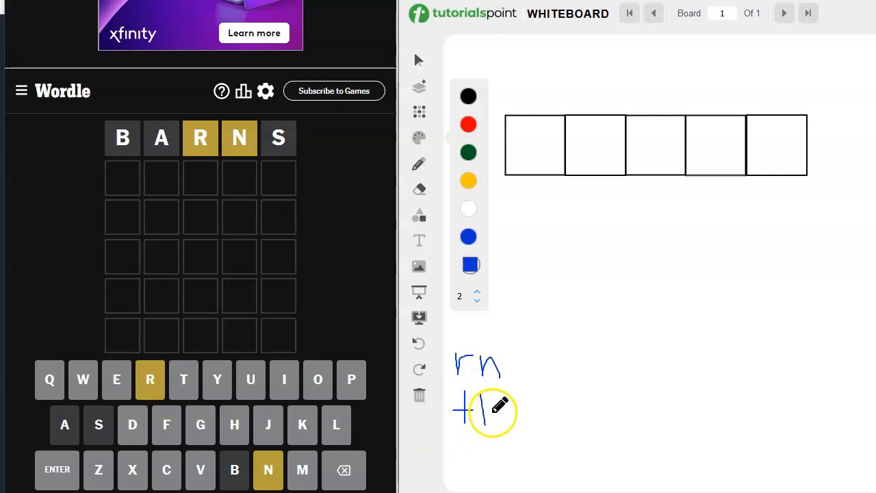
drag(479, 407, 520, 421)
text(LINER)
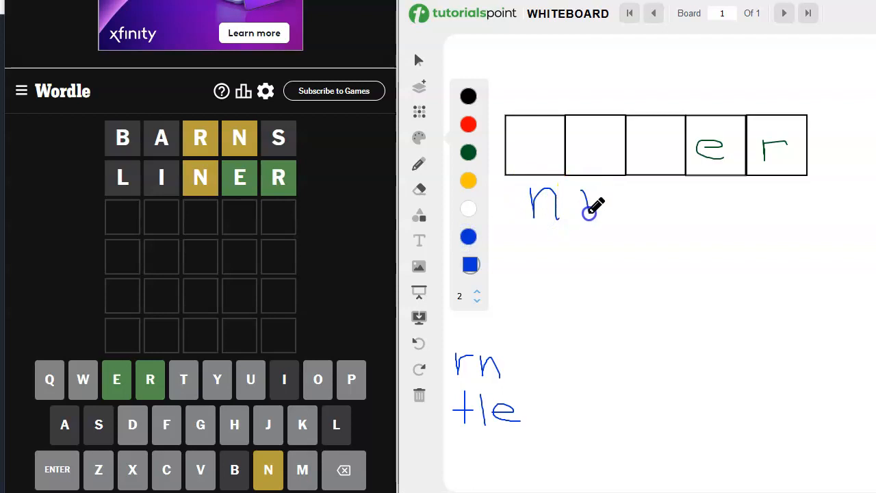
Pencil a second n below the letter boxes as a placement note.
drag(581, 198, 616, 219)
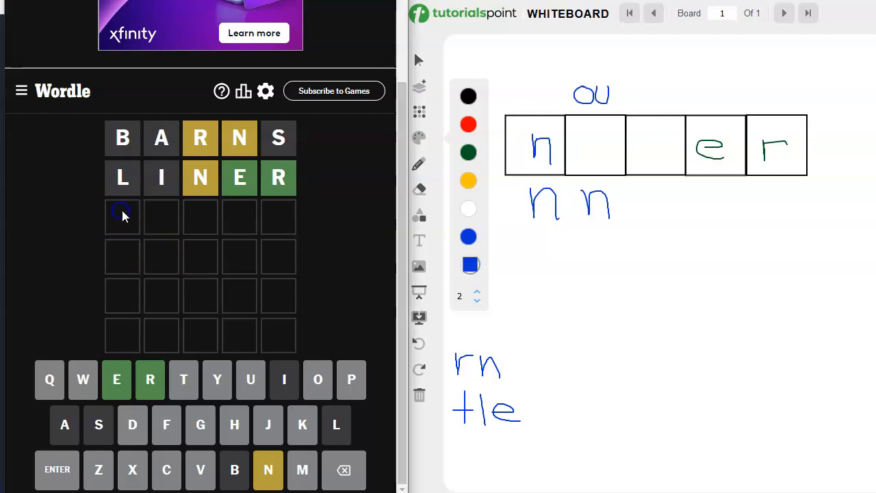
Guess NEVER in Wordle, then undo the tentative whiteboard strokes.
text(NEVER)
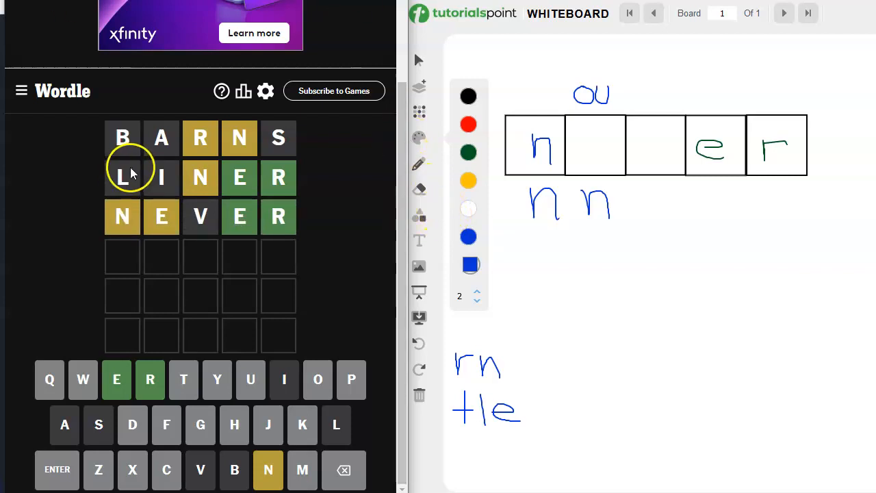
mouse_move(162, 217)
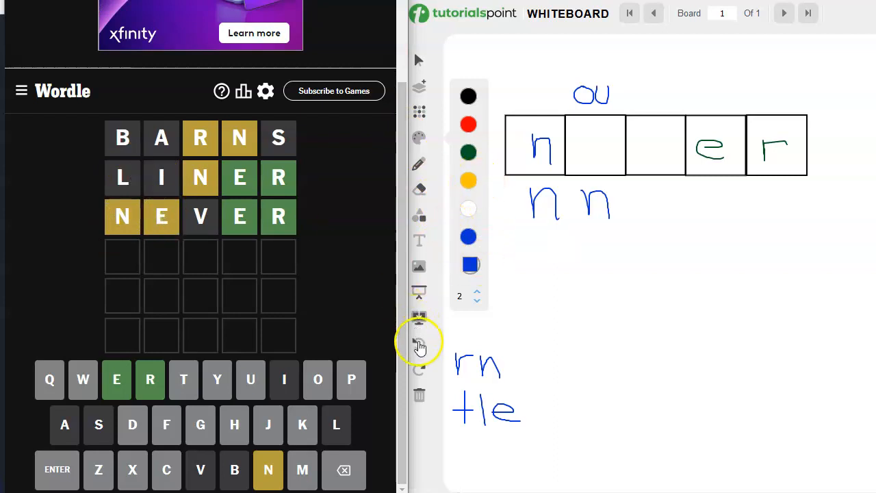
click(418, 341)
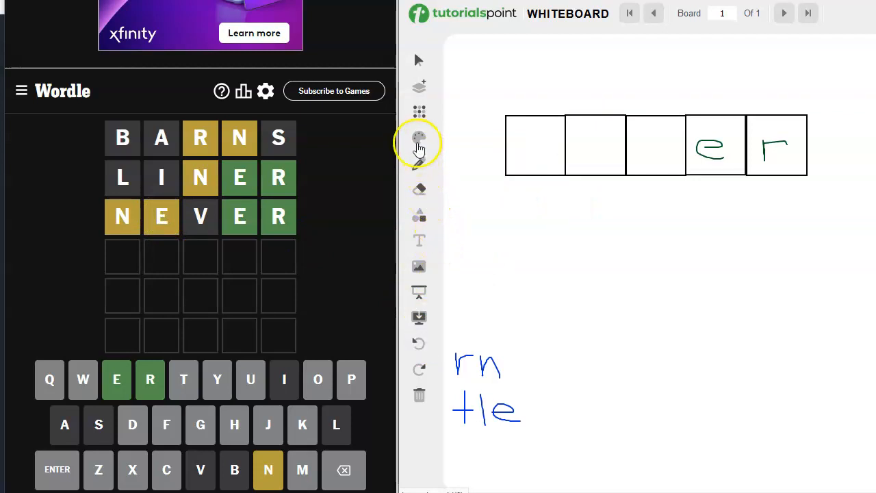
Choose a pen colour and mark e in the third box toward _neer.
click(419, 138)
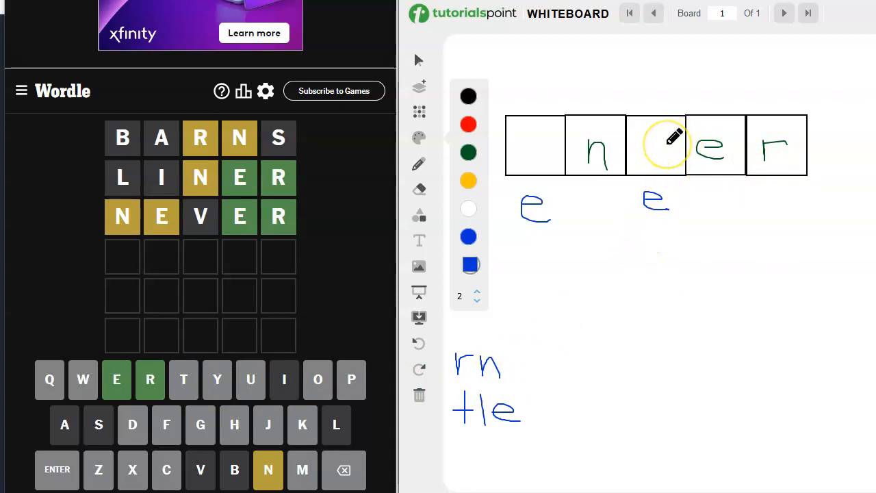
click(655, 143)
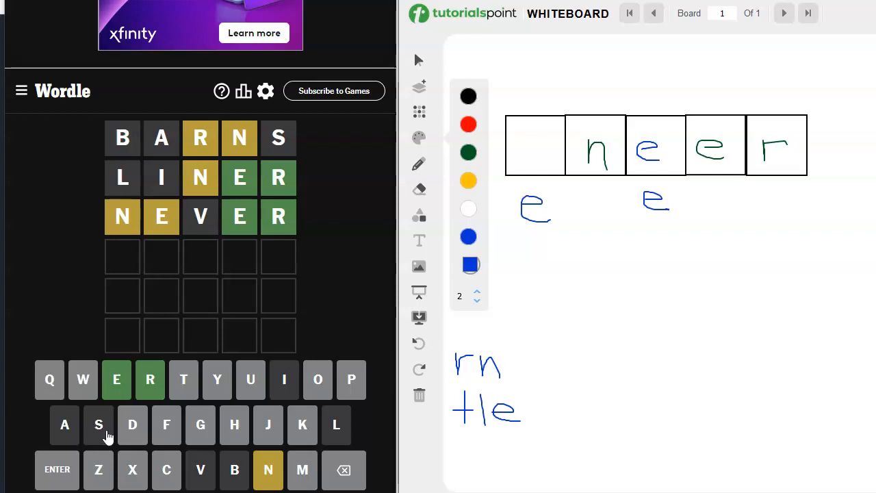
mouse_move(303, 424)
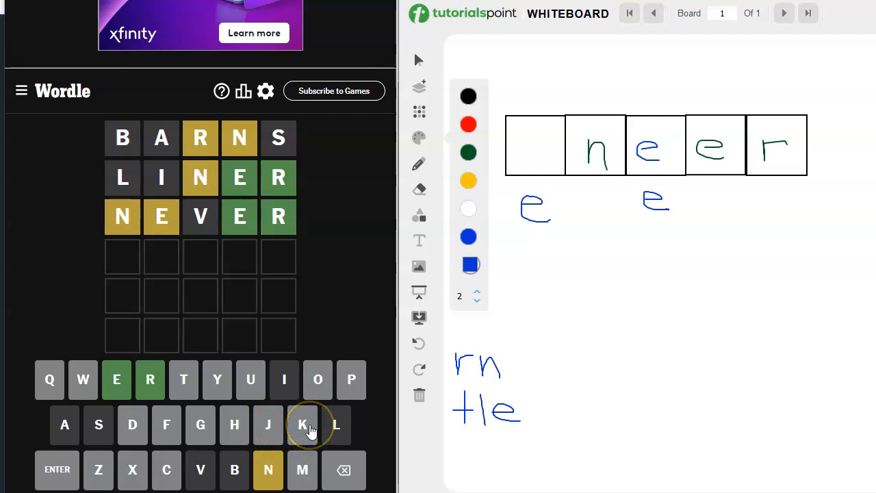
mouse_move(130, 265)
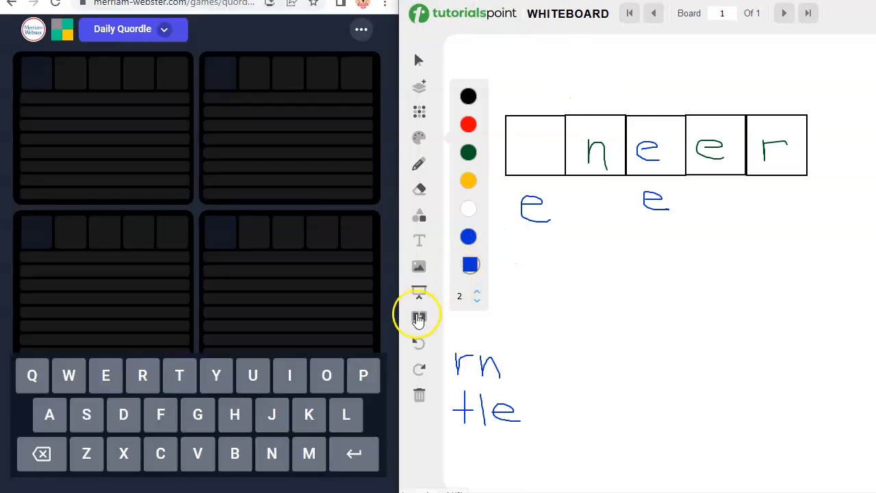
Undo twice to wipe the previous word sketches and notes from the board.
click(418, 342)
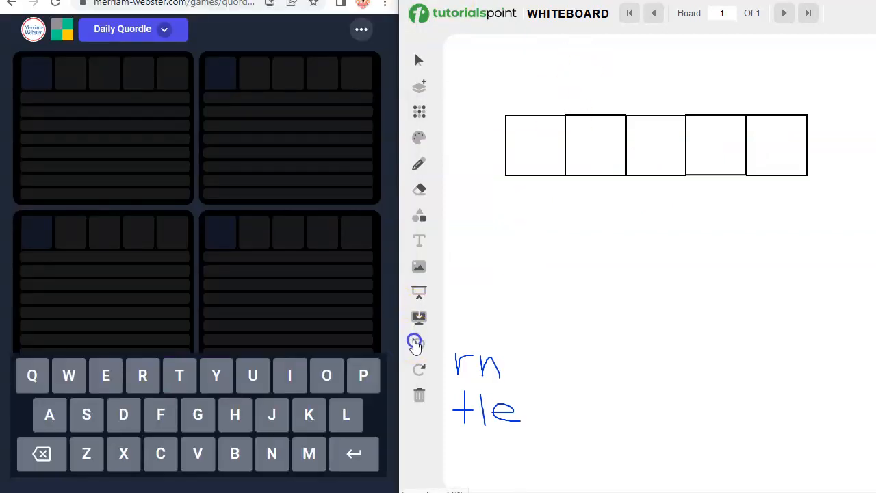
click(419, 340)
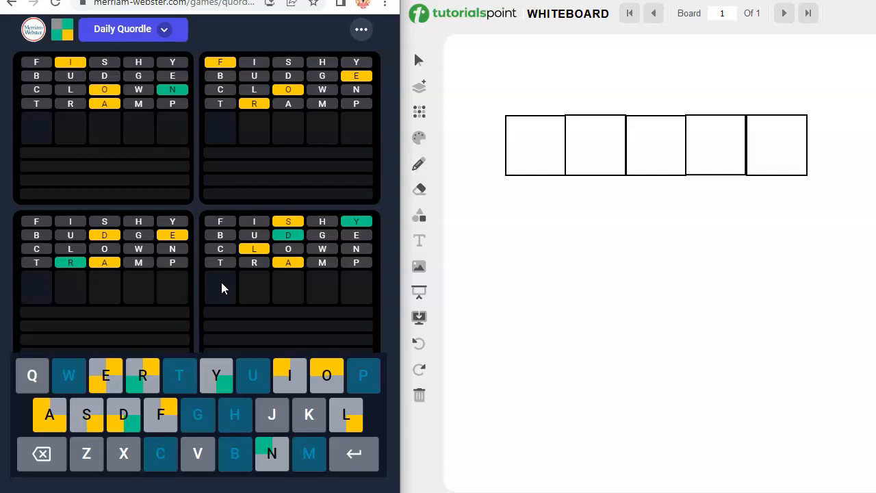
Submit SADLY as the fifth Quordle guess.
key(enter)
text(SADLY)
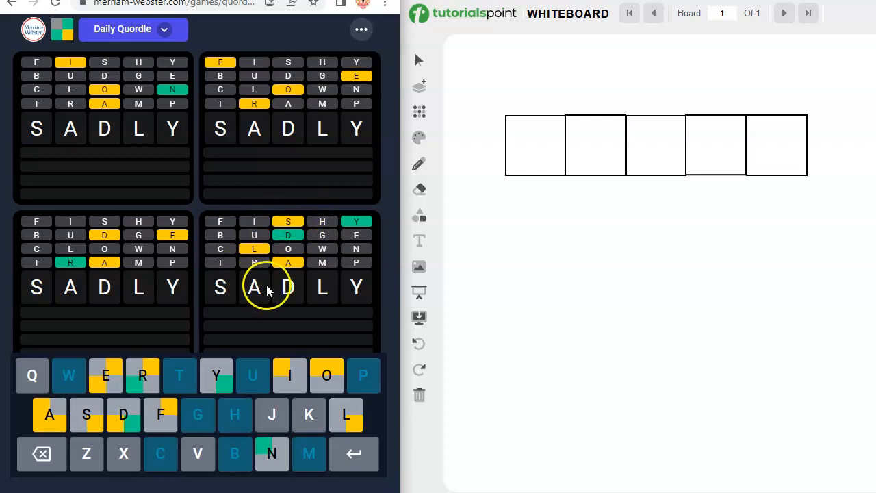
mouse_move(239, 286)
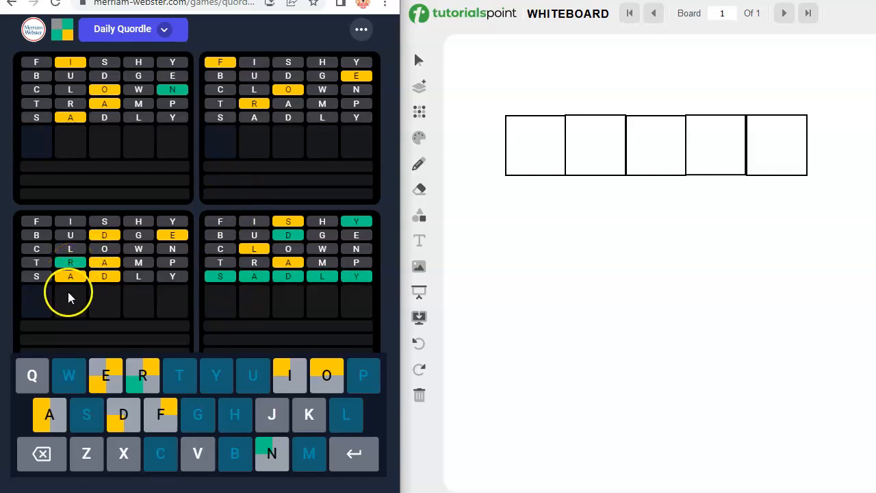
mouse_move(106, 284)
text(DREAD)
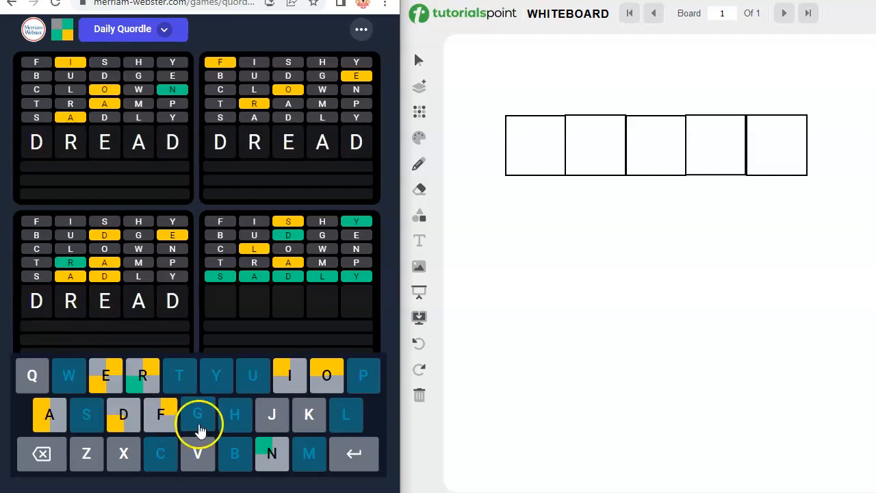
mouse_move(308, 414)
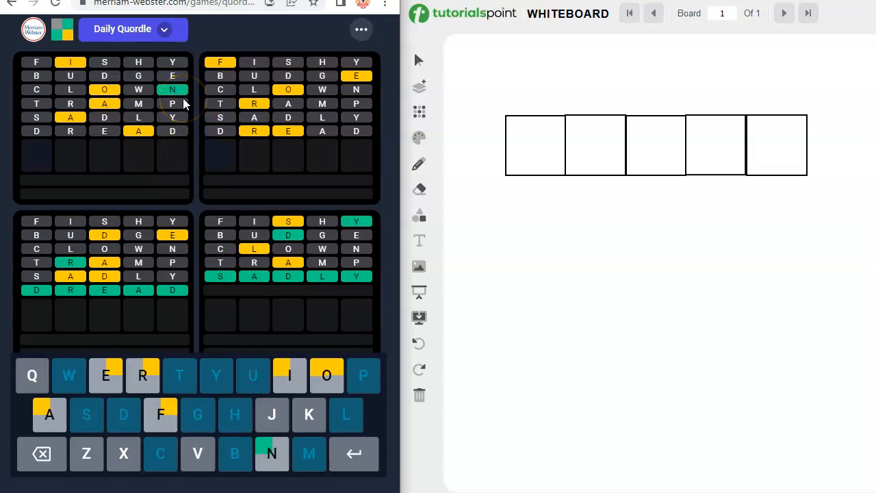
mouse_move(119, 121)
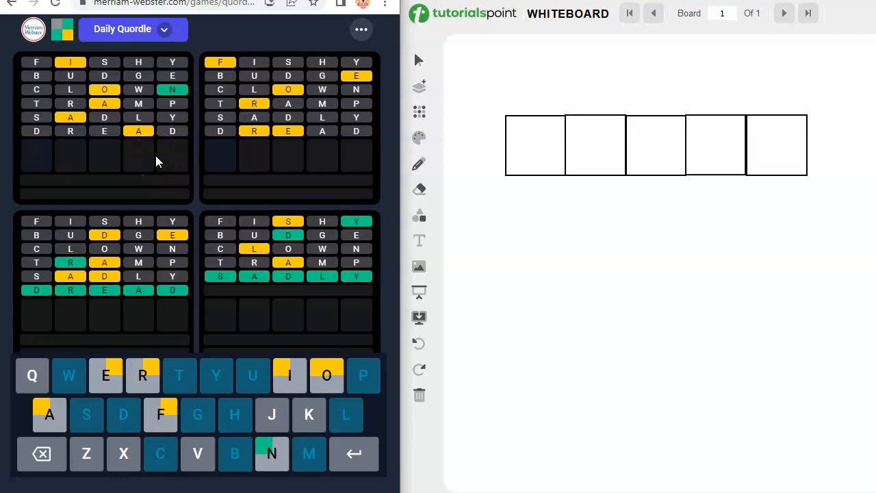
mouse_move(67, 178)
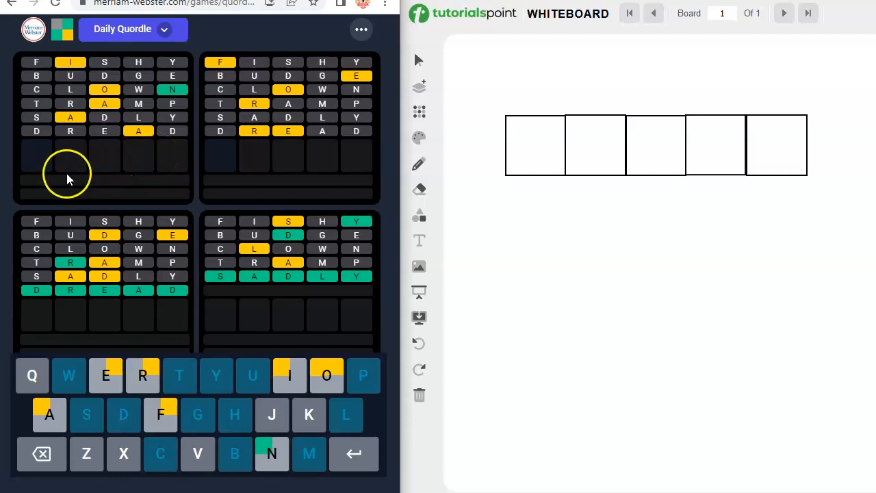
mouse_move(72, 174)
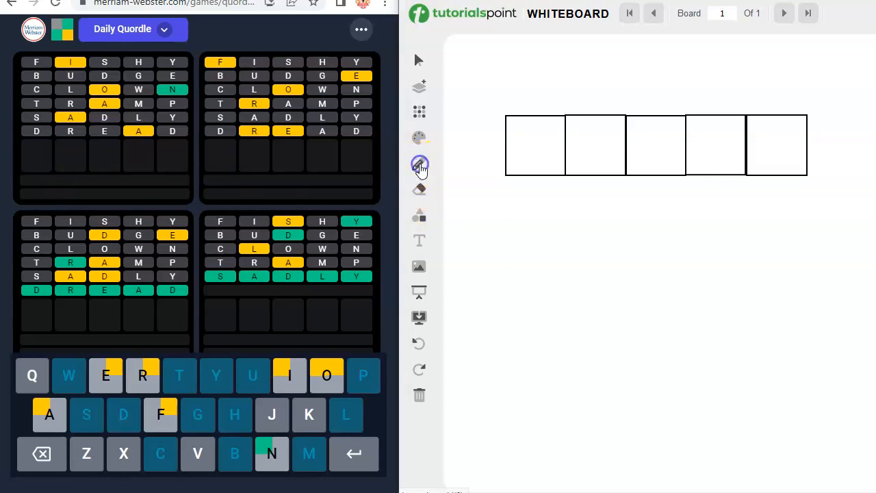
With the green pencil, write a in the first box toward AXION.
click(420, 164)
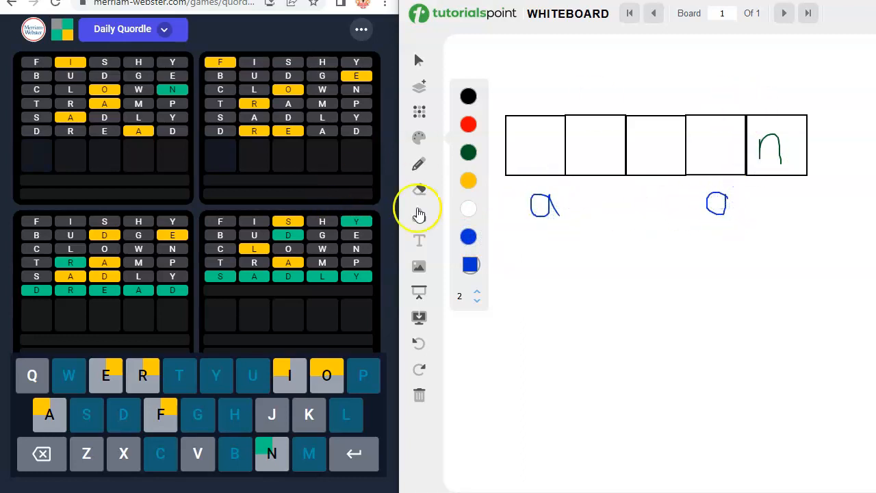
mouse_move(438, 351)
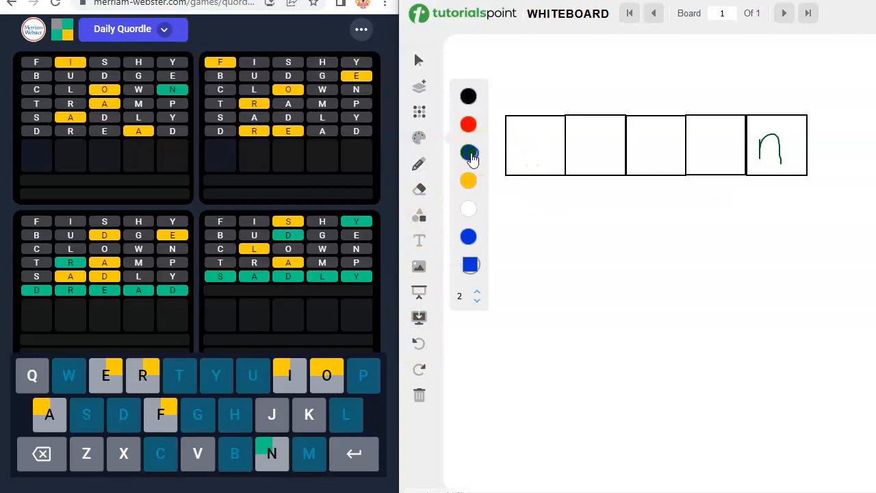
click(468, 152)
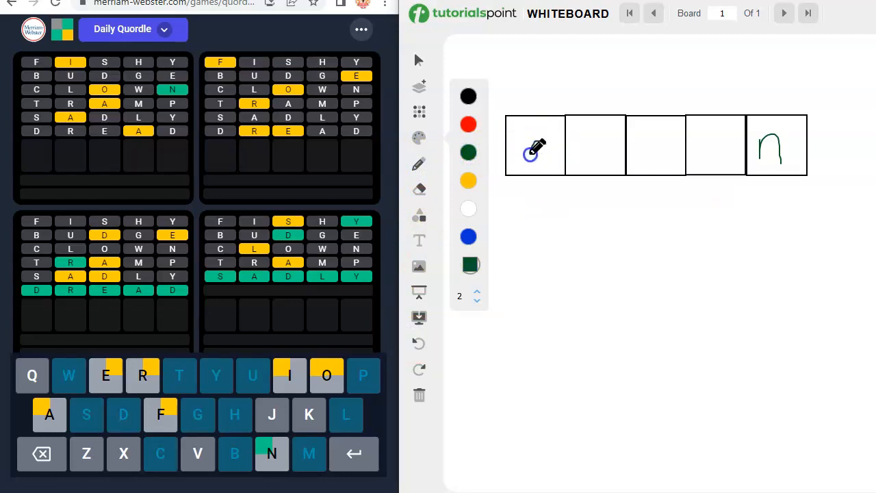
drag(530, 152, 555, 166)
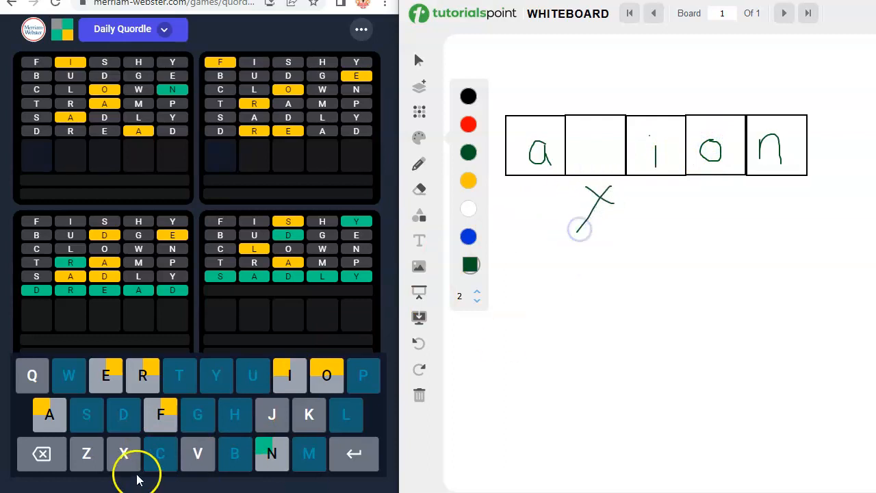
mouse_move(191, 311)
text(AXION)
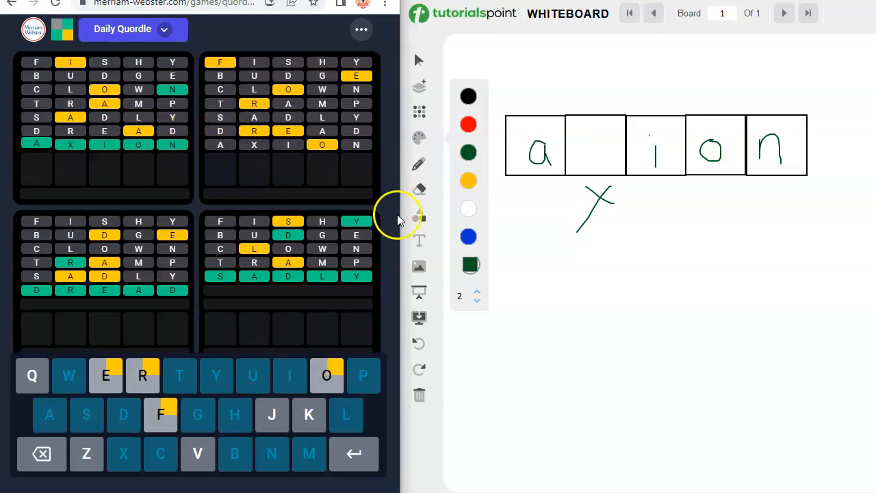
mouse_move(392, 184)
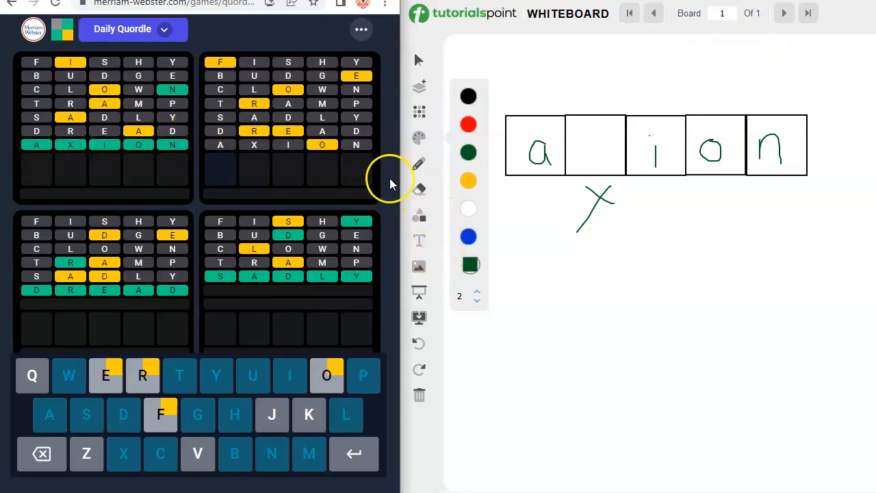
Clear the whiteboard sketches and enter OFFER as the next Quordle guess.
click(419, 343)
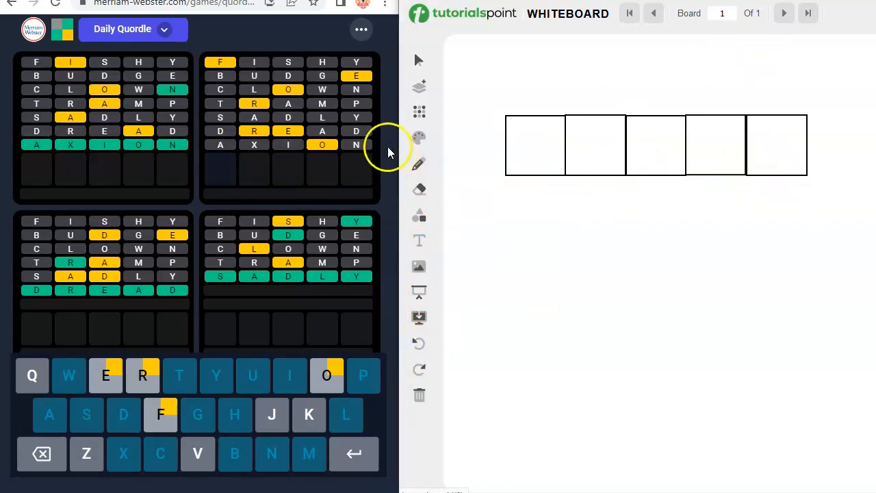
mouse_move(228, 74)
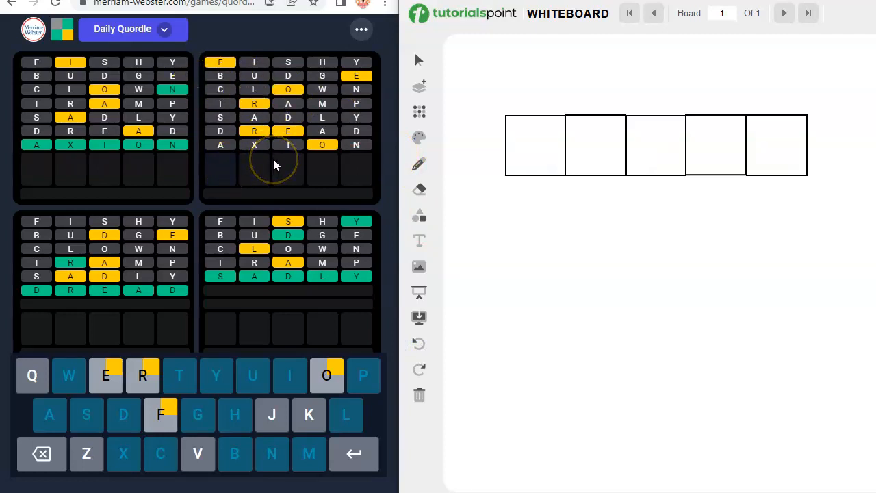
mouse_move(305, 173)
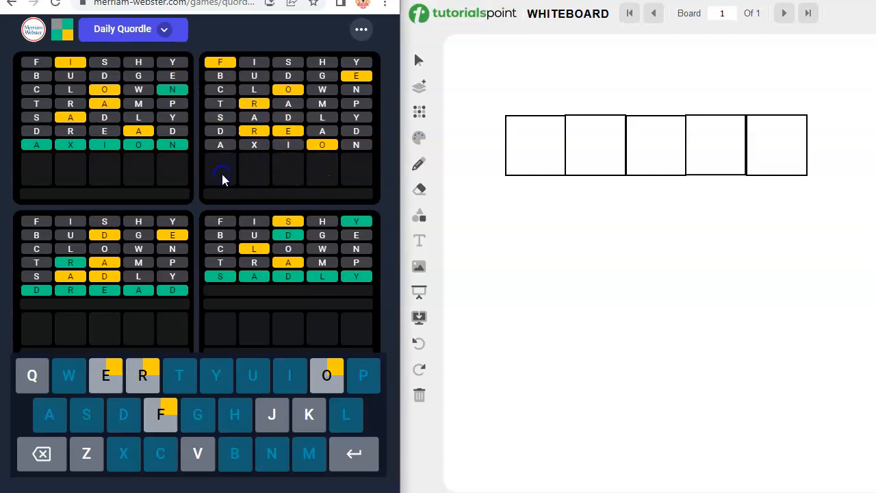
text(OFFER)
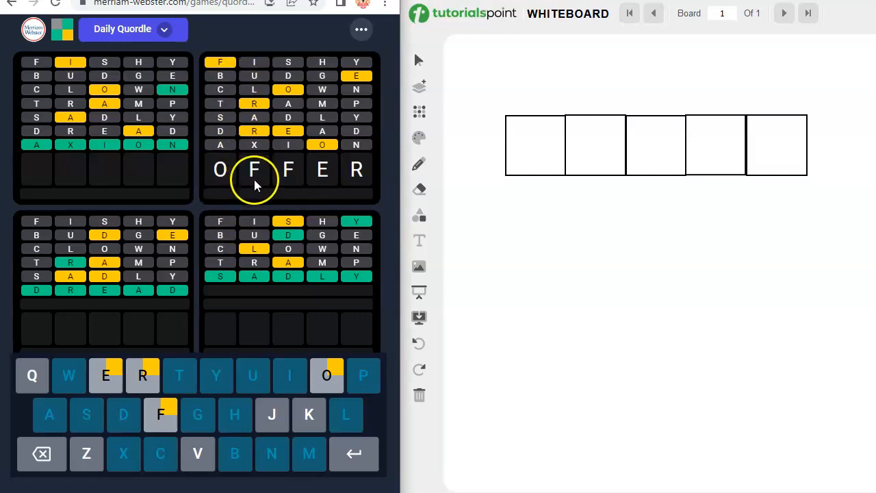
mouse_move(293, 178)
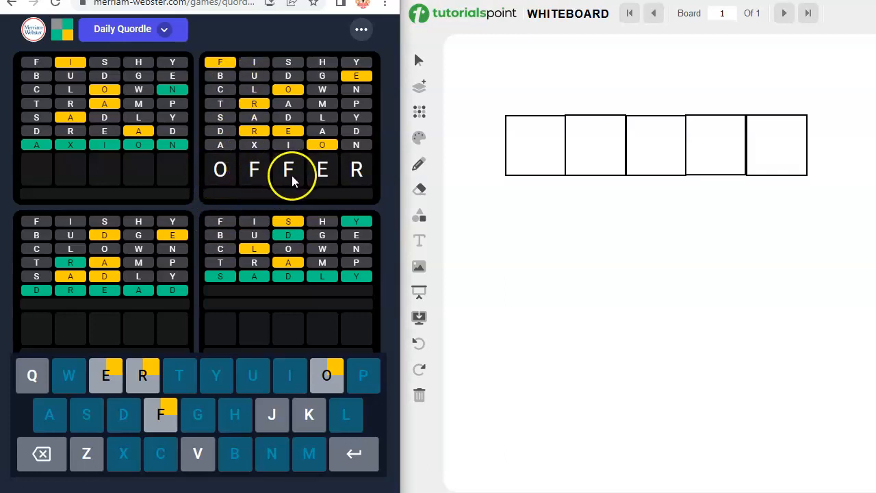